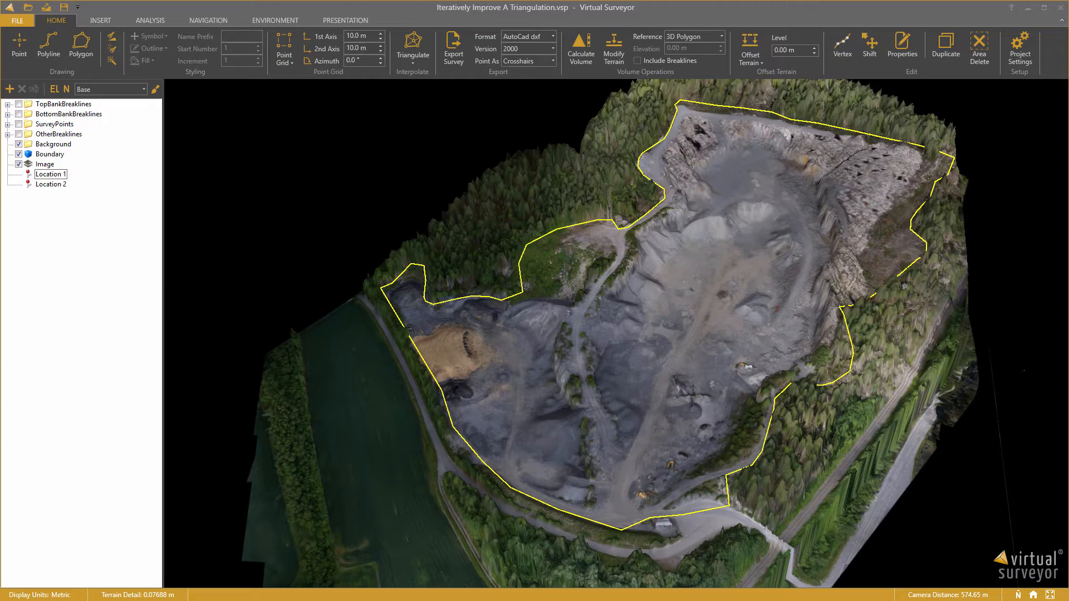
mouse_move(754, 257)
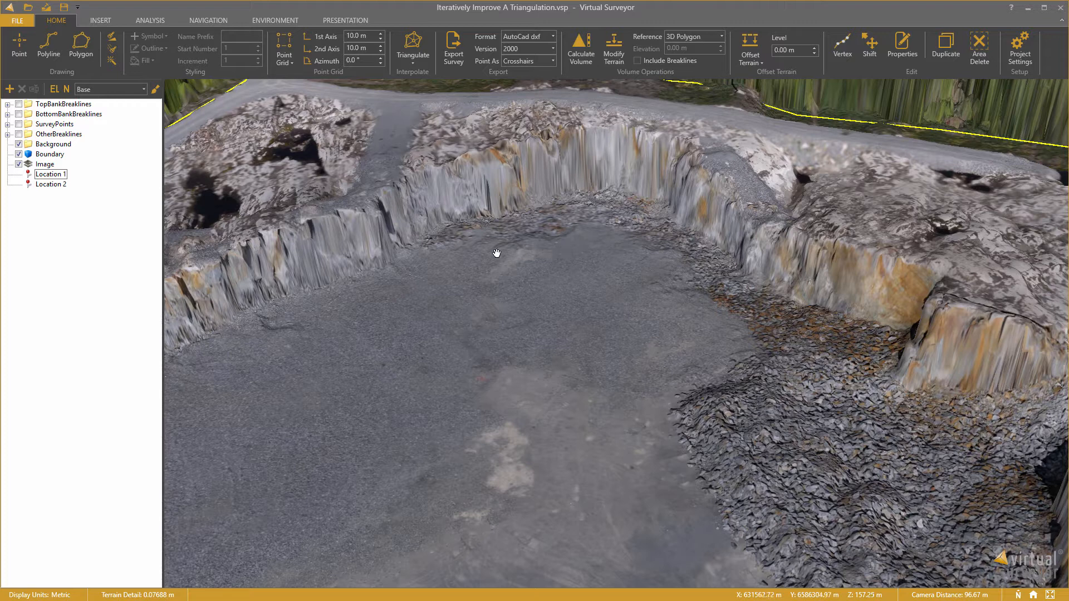
mouse_move(45, 165)
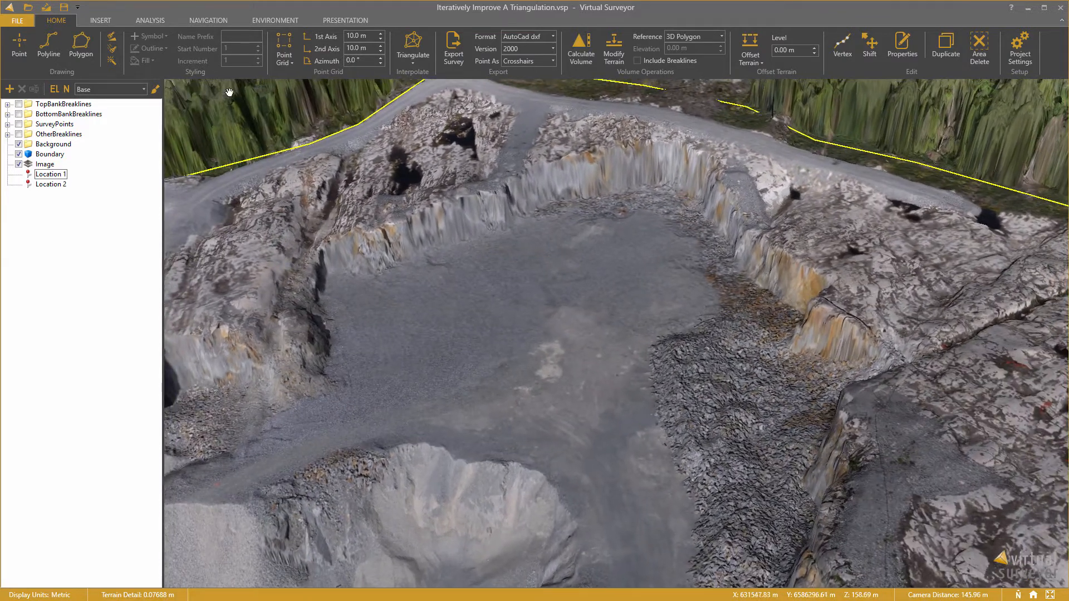
- Fill the selected quarry Boundary polygon with a 10 m point grid
click(49, 177)
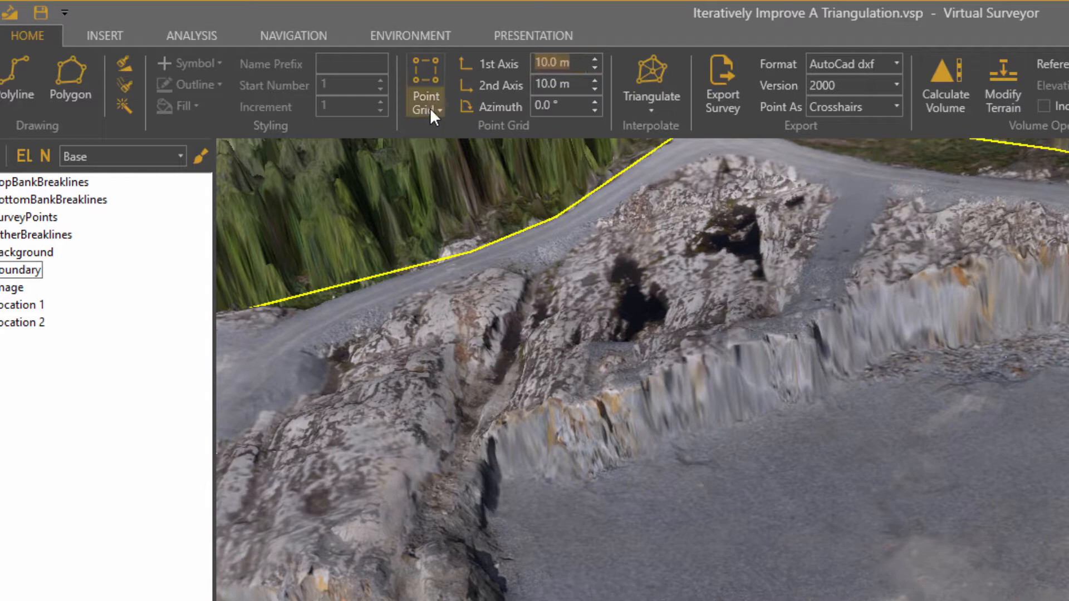
click(424, 87)
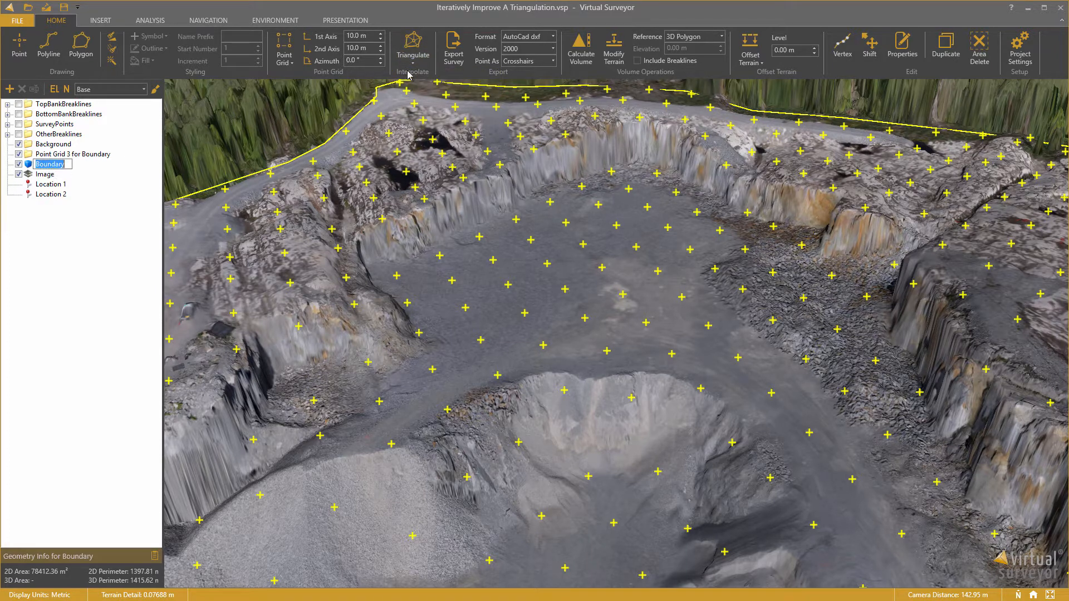
click(412, 48)
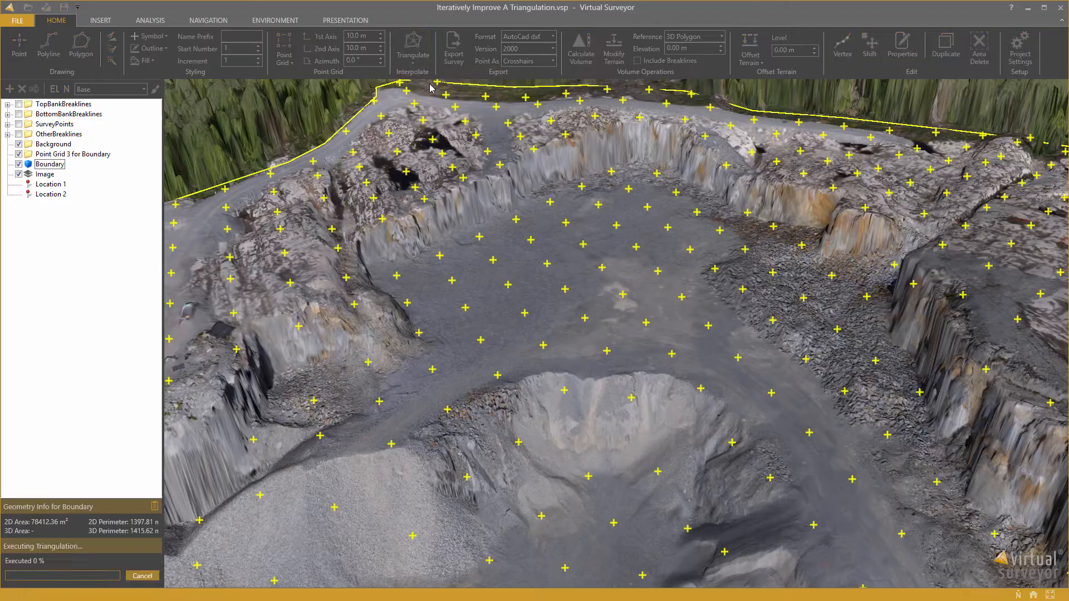
click(412, 45)
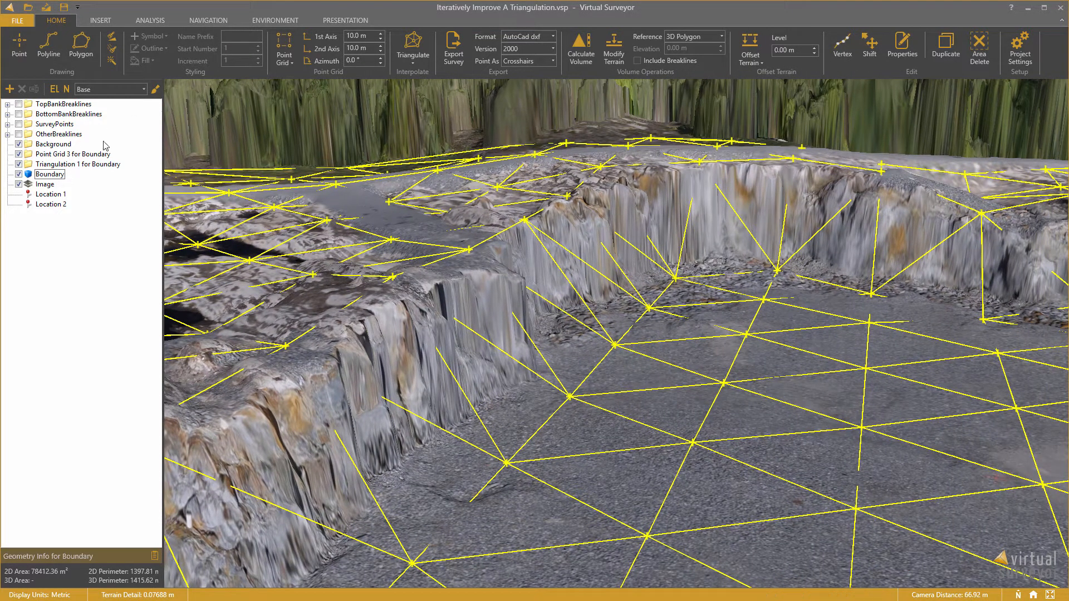
click(79, 163)
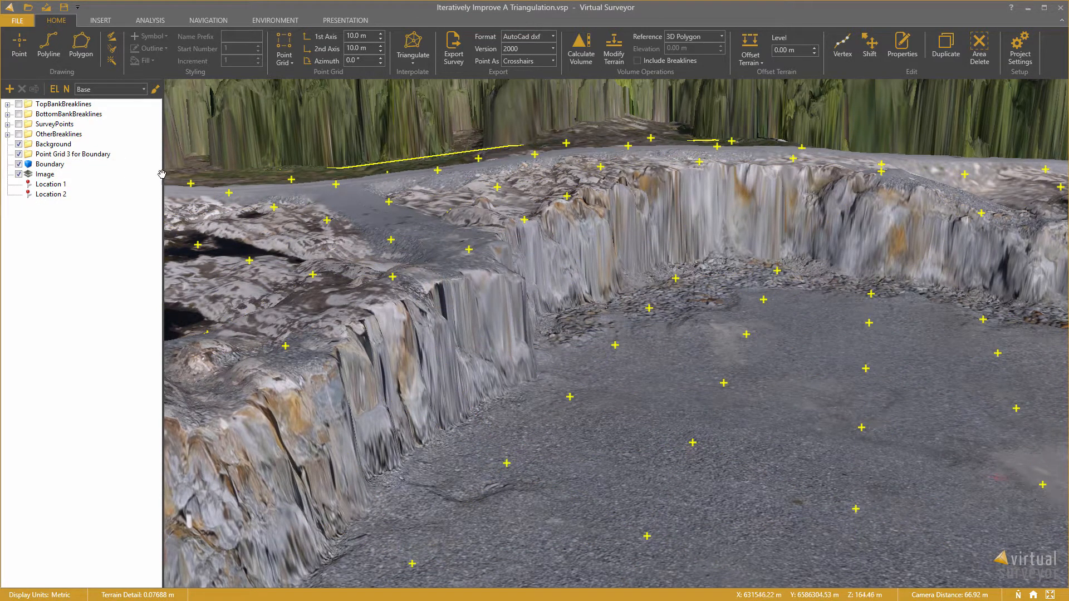
- Fly to Location 2 and start a guided polyline breakline in the BottomBankBreaklines folder
double_click(51, 195)
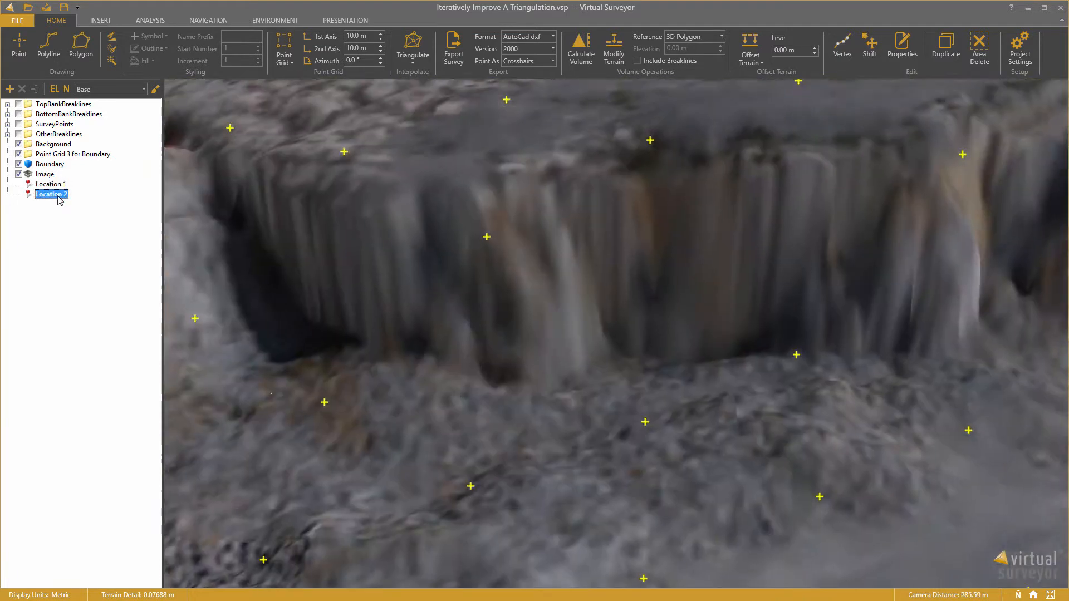
scroll(down, 3)
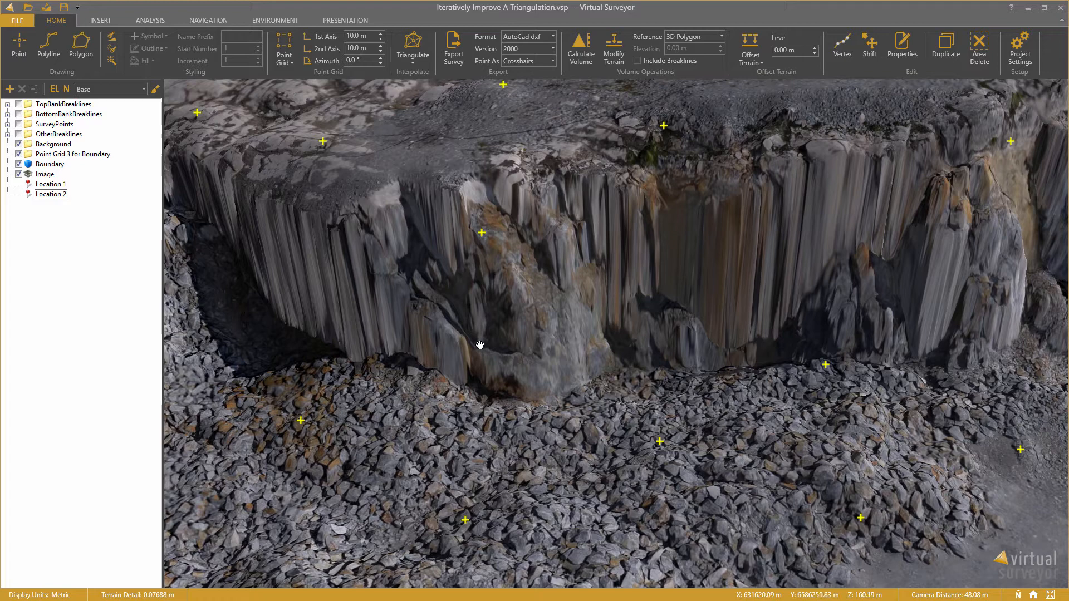
click(68, 114)
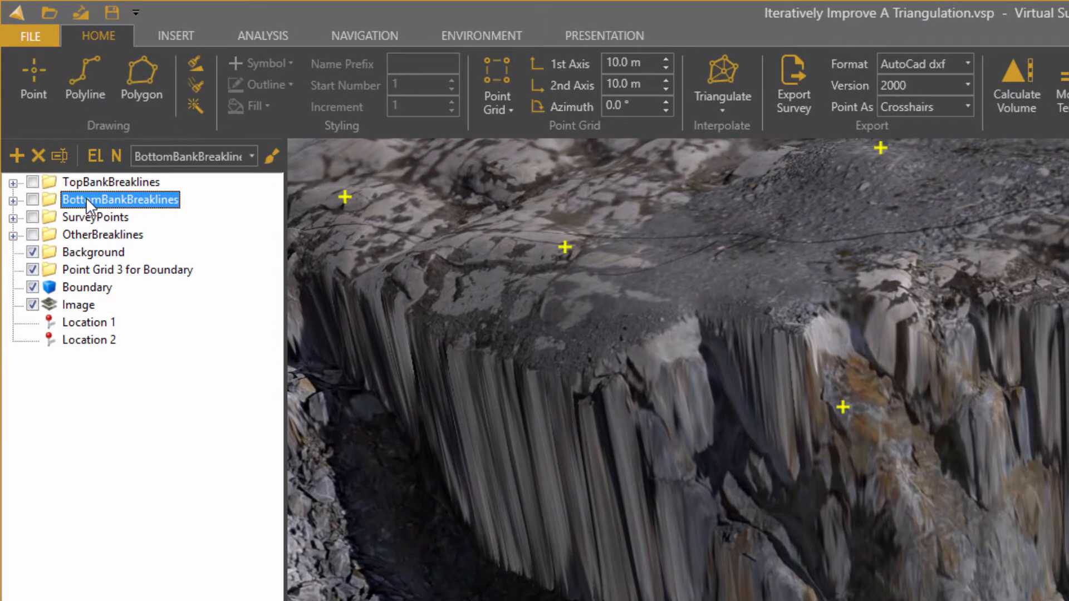
click(84, 79)
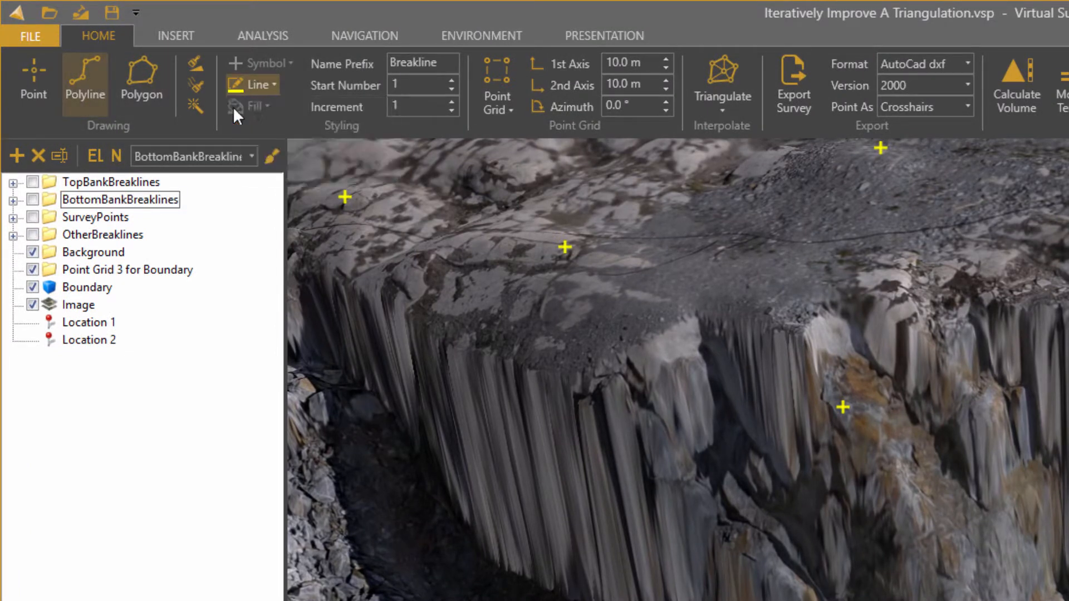
click(251, 85)
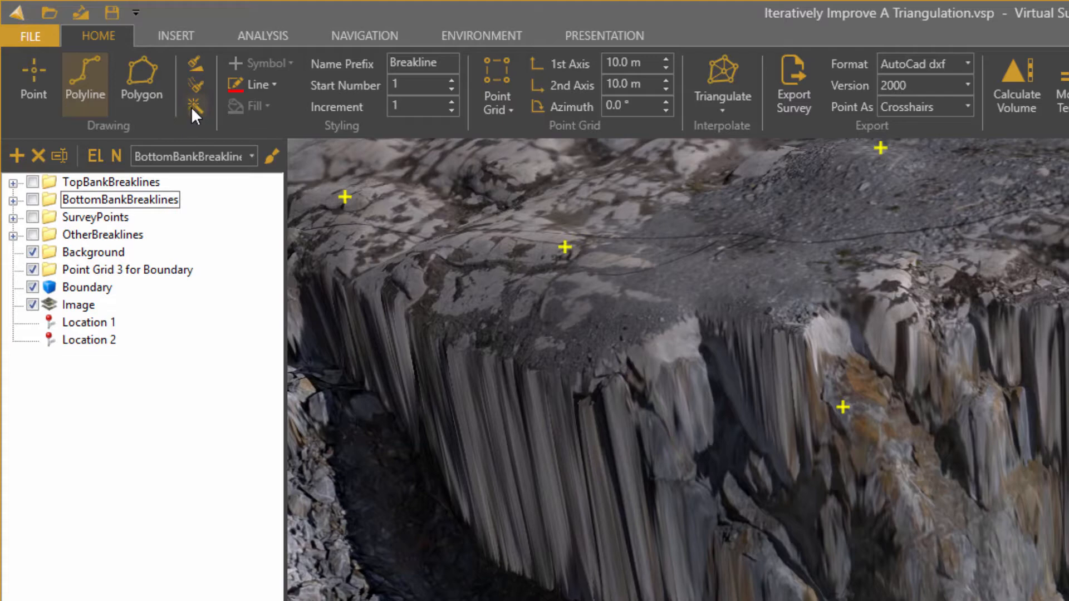
mouse_move(194, 109)
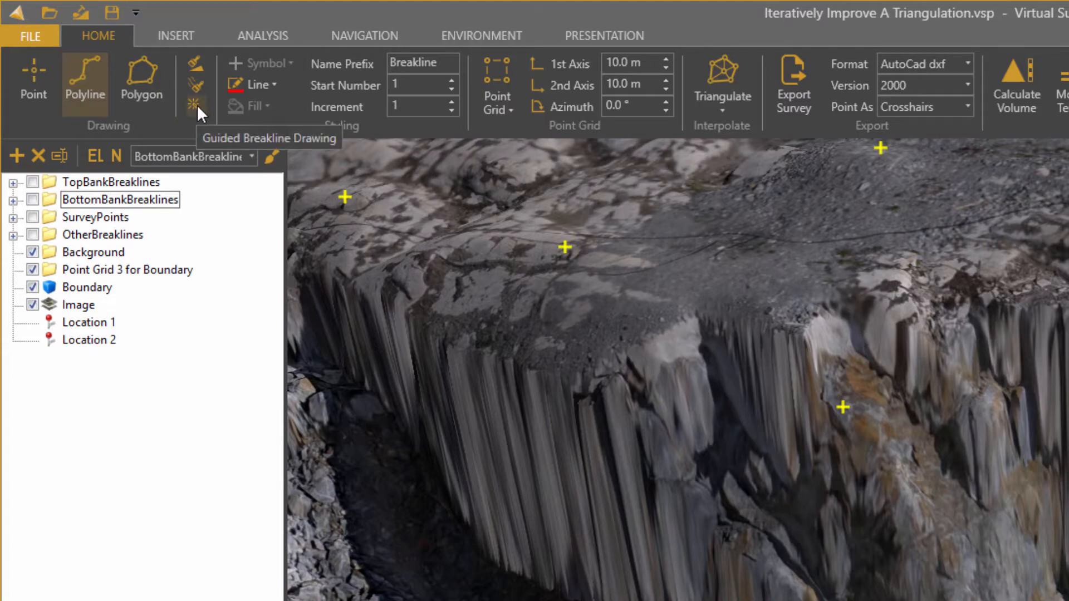
mouse_move(194, 110)
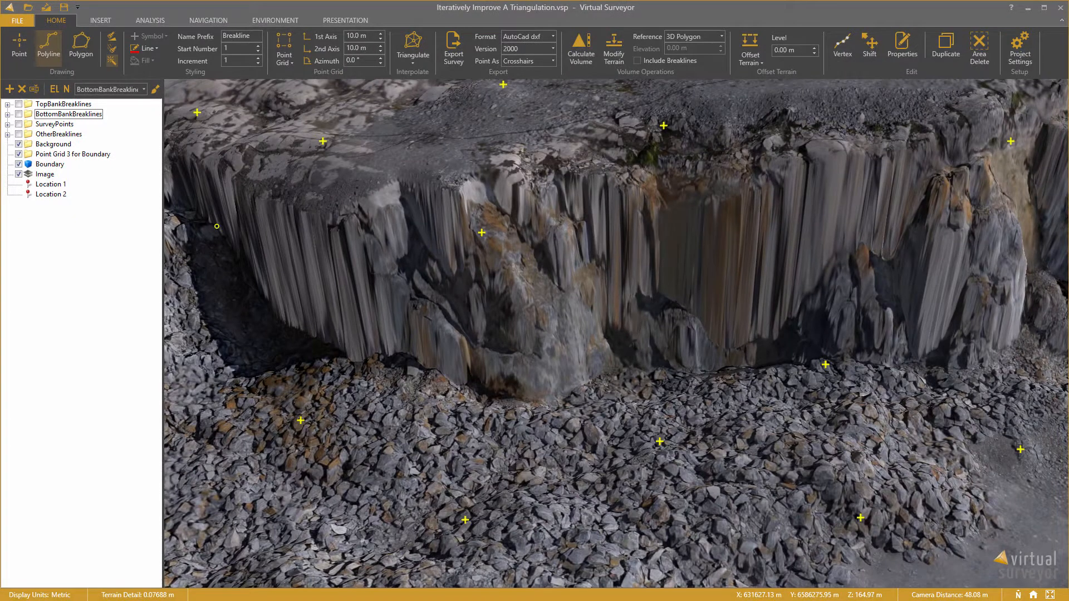
- Trace a guided breakline along the foot of the bank, then return to the Location 1 overview
click(274, 313)
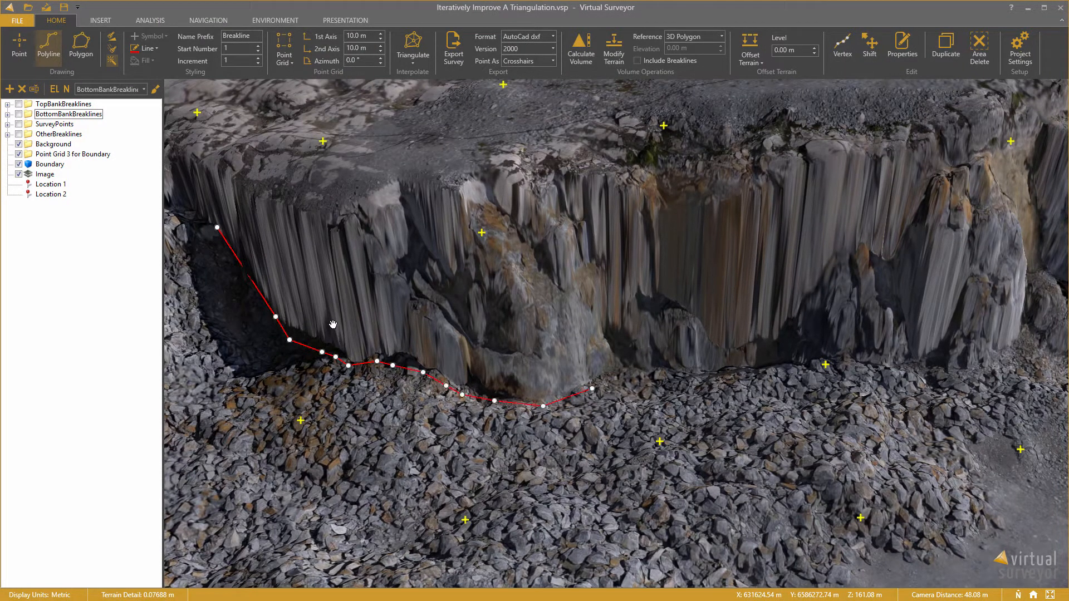
click(1031, 332)
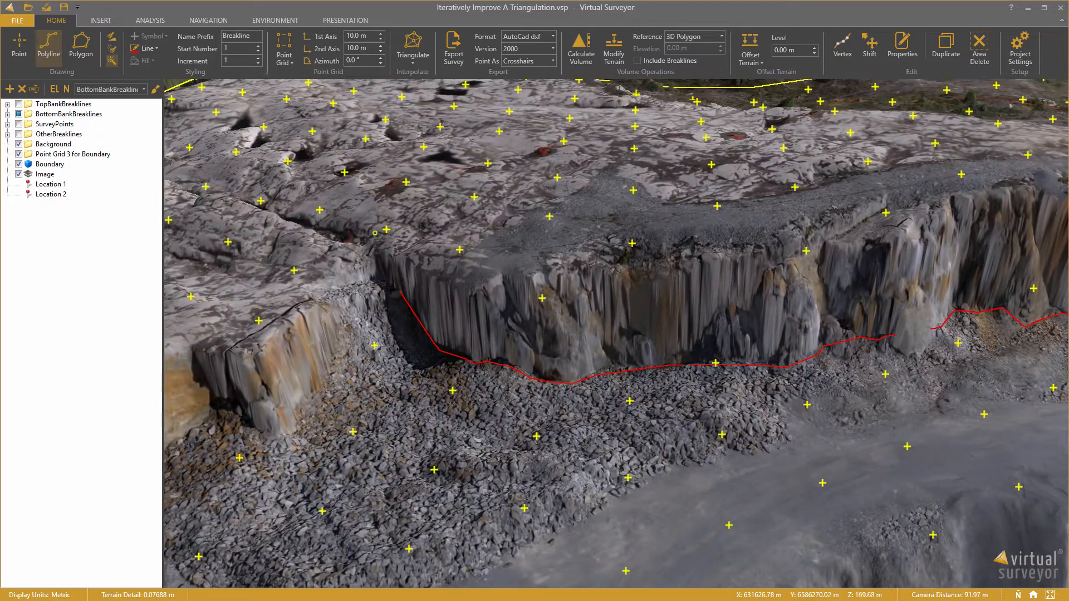
click(145, 48)
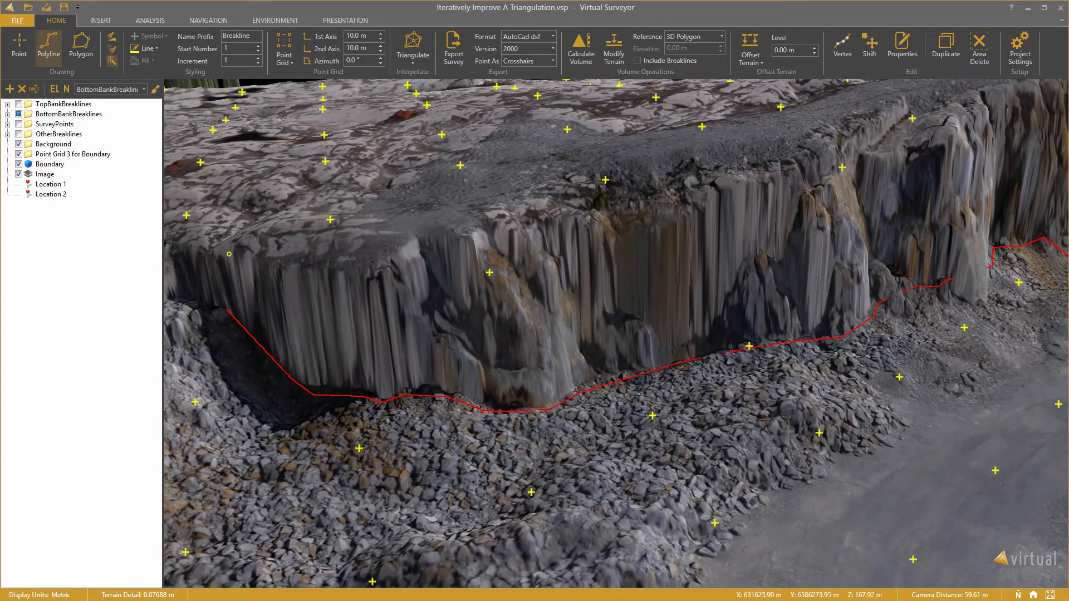
click(313, 262)
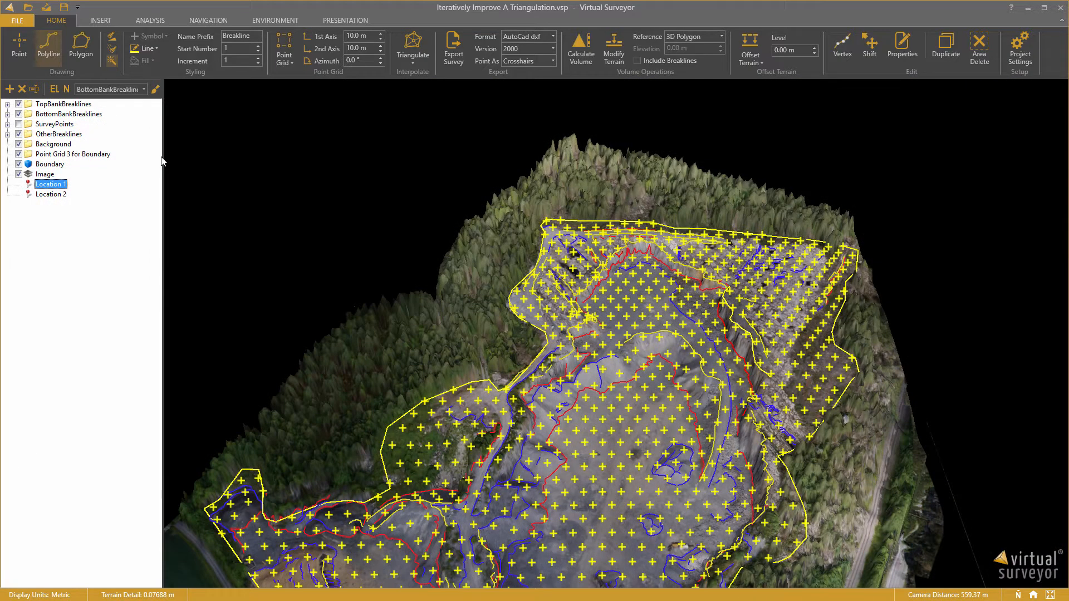
- Triangulate within the Boundary polygon, creating Triangulation 2, and zoom to the bank face
click(49, 164)
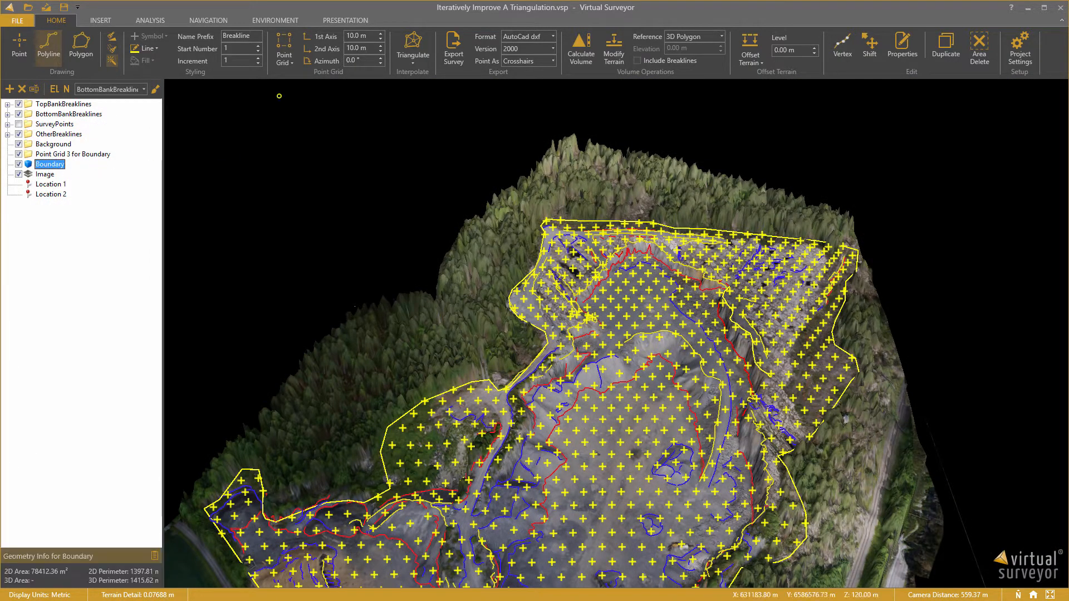
click(412, 49)
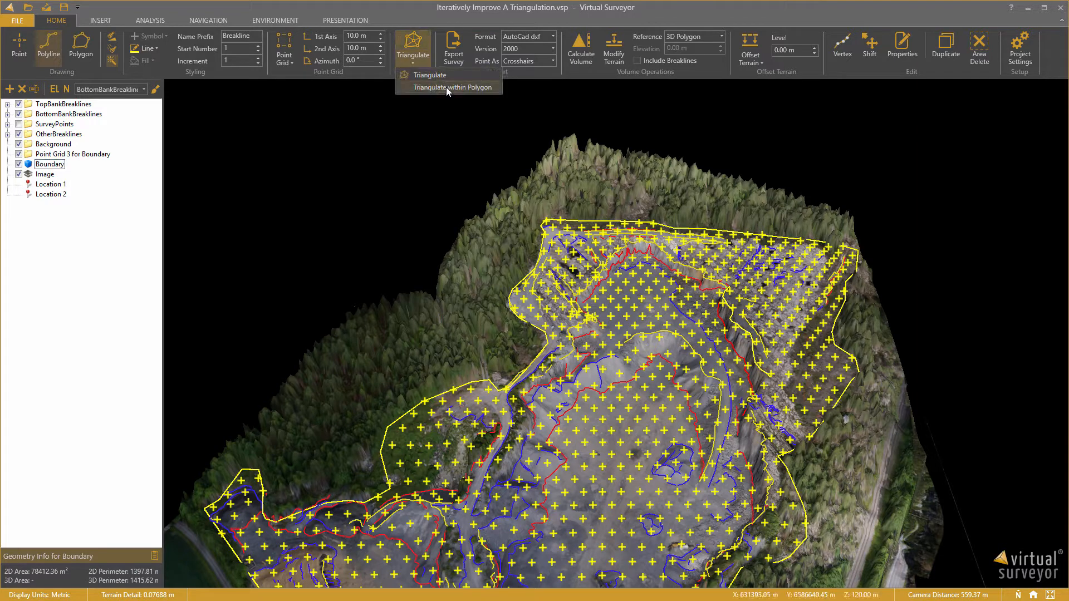
click(452, 88)
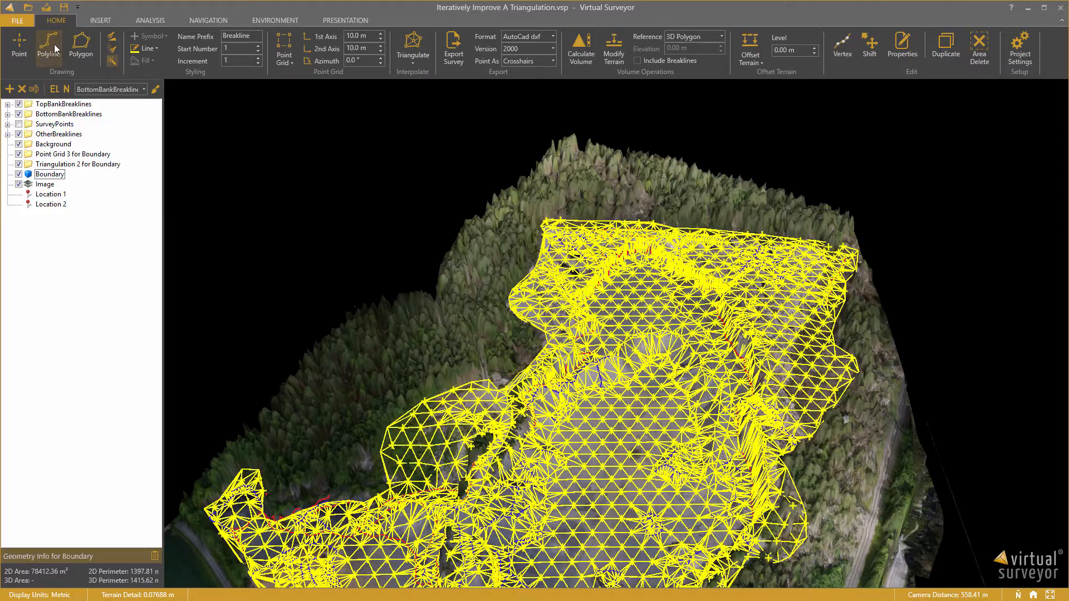
scroll(down, 3)
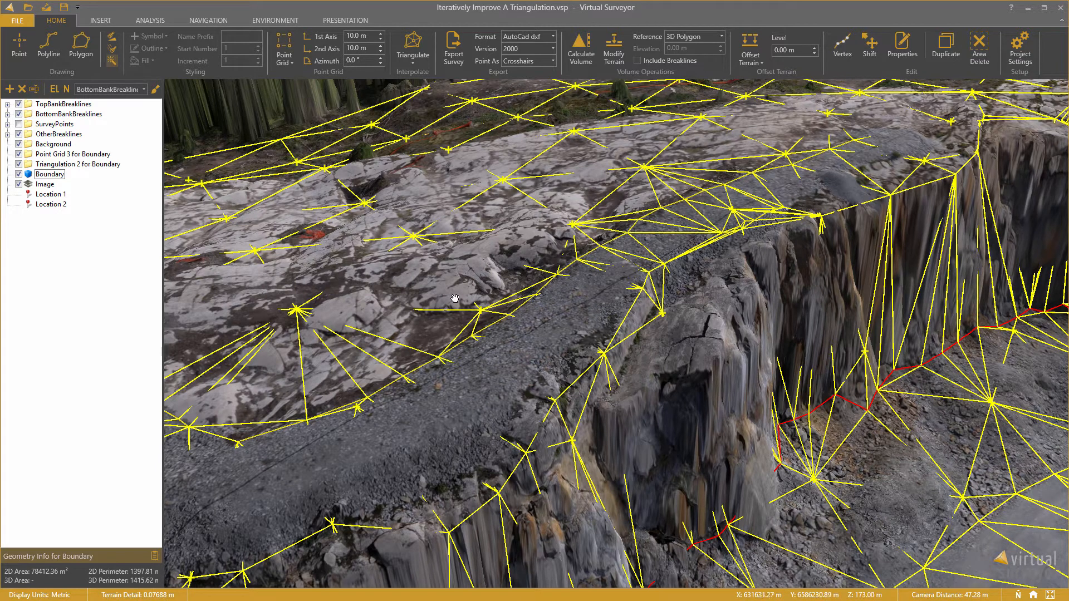
mouse_move(739, 300)
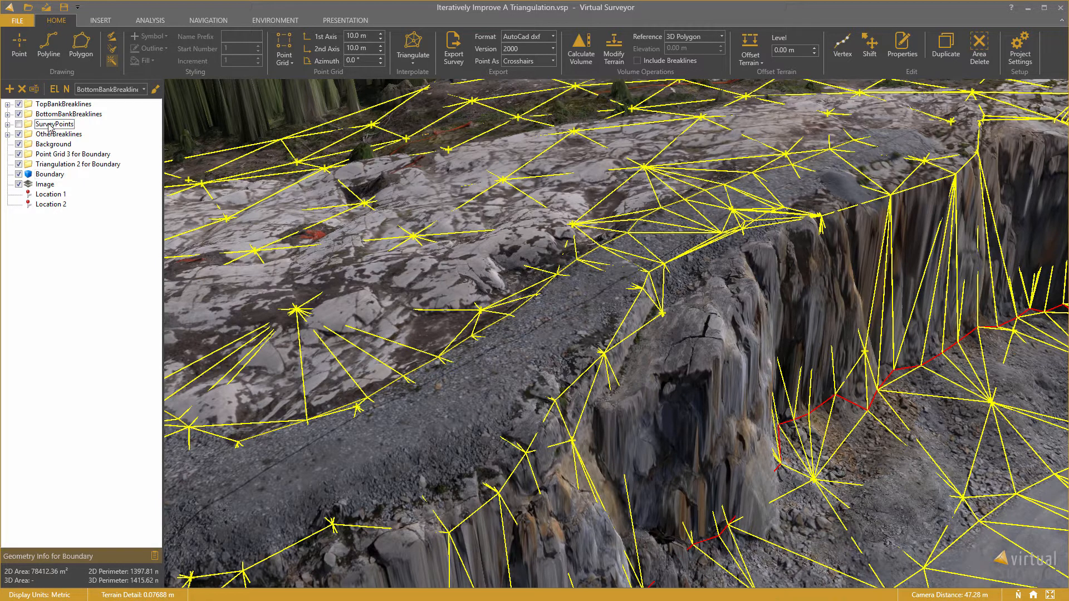
- Place survey points on the bank in SurveyPoints, show all its points, and select Boundary
click(55, 124)
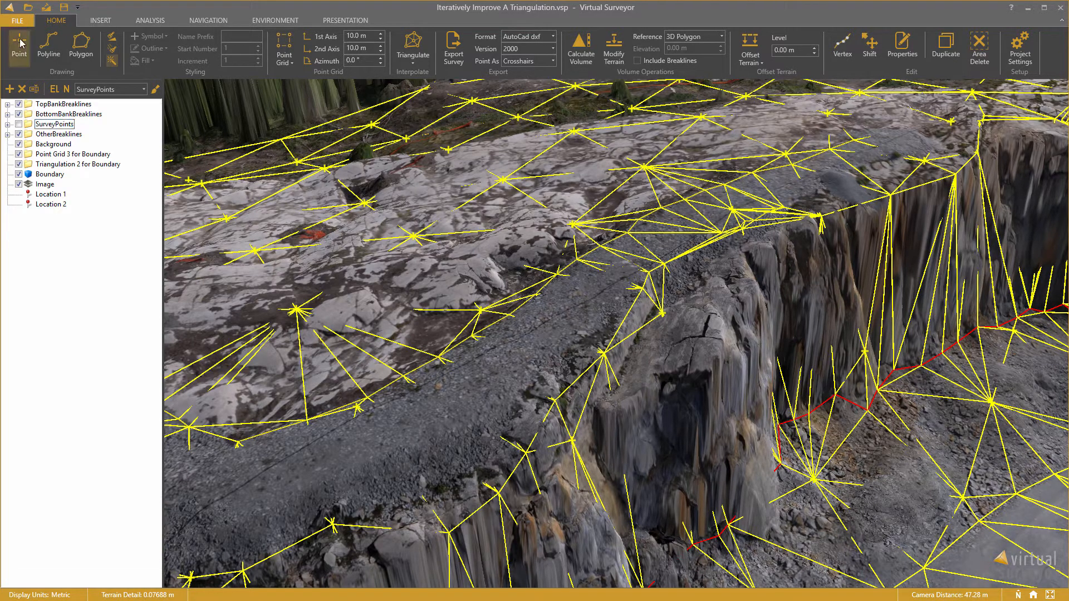
click(19, 48)
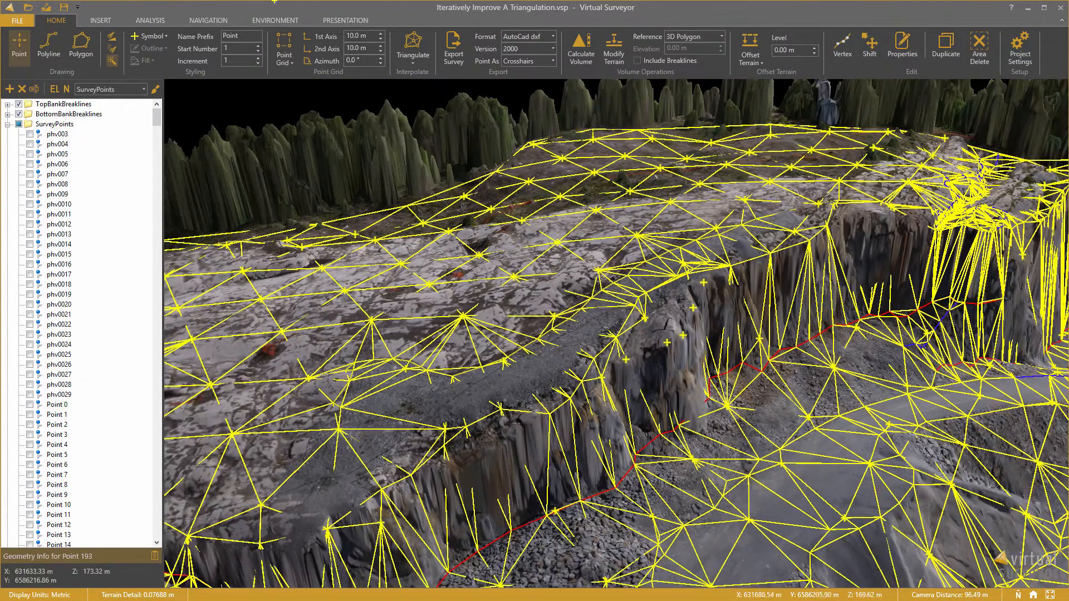
click(20, 125)
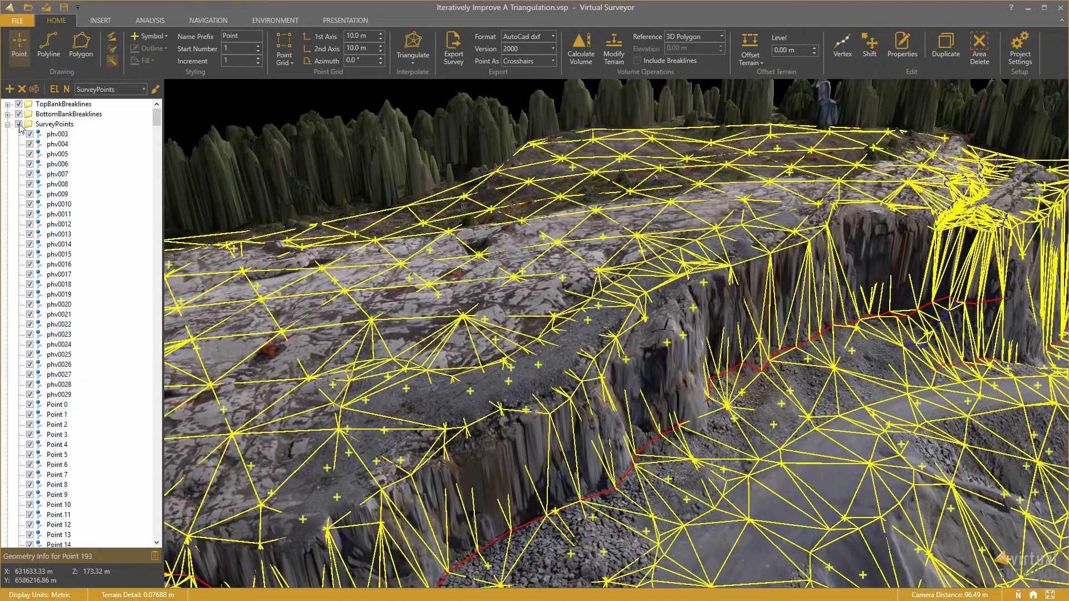
click(8, 125)
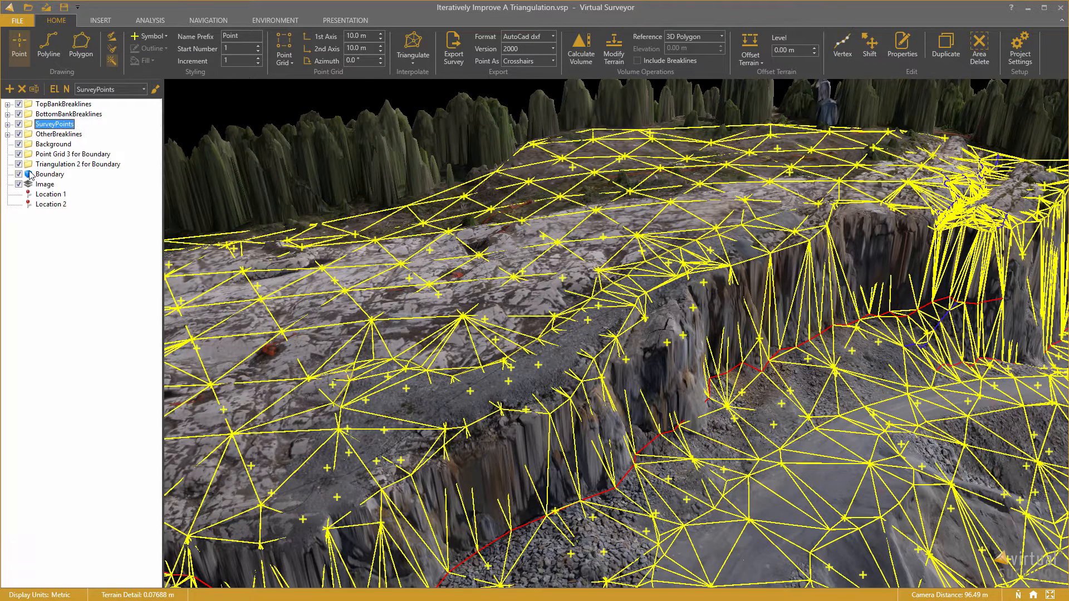
click(49, 173)
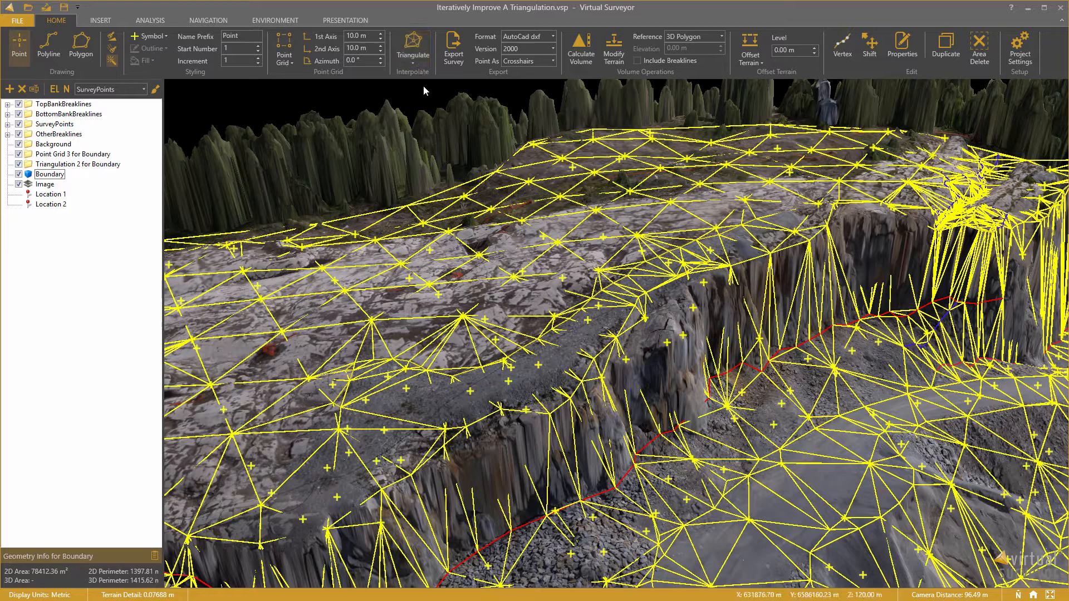
- Re-triangulate within Boundary to produce Triangulation 3 and zoom in on the new TIN
click(413, 48)
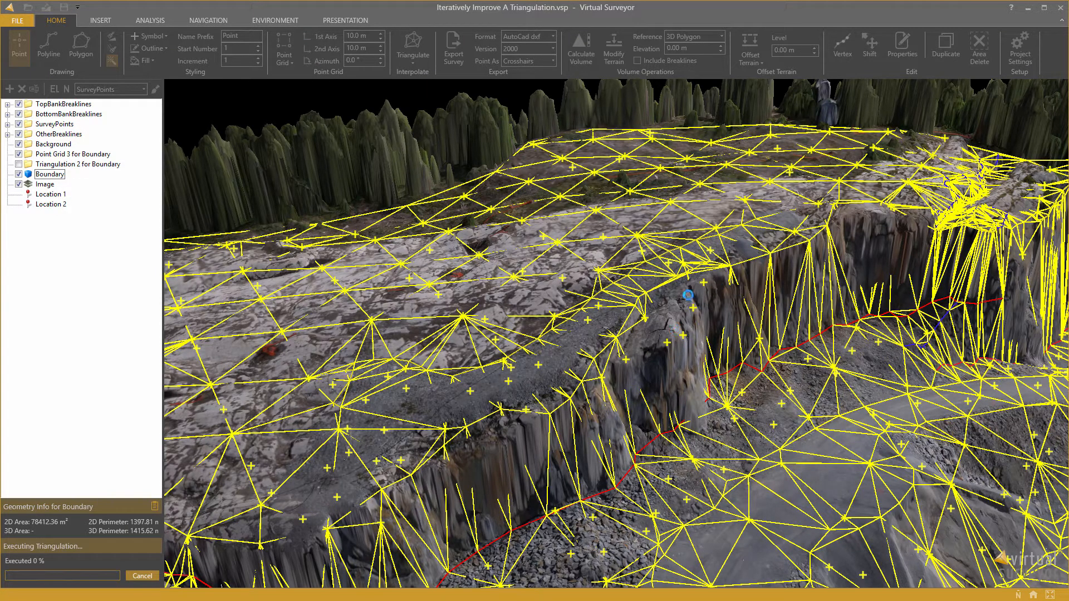
mouse_move(635, 359)
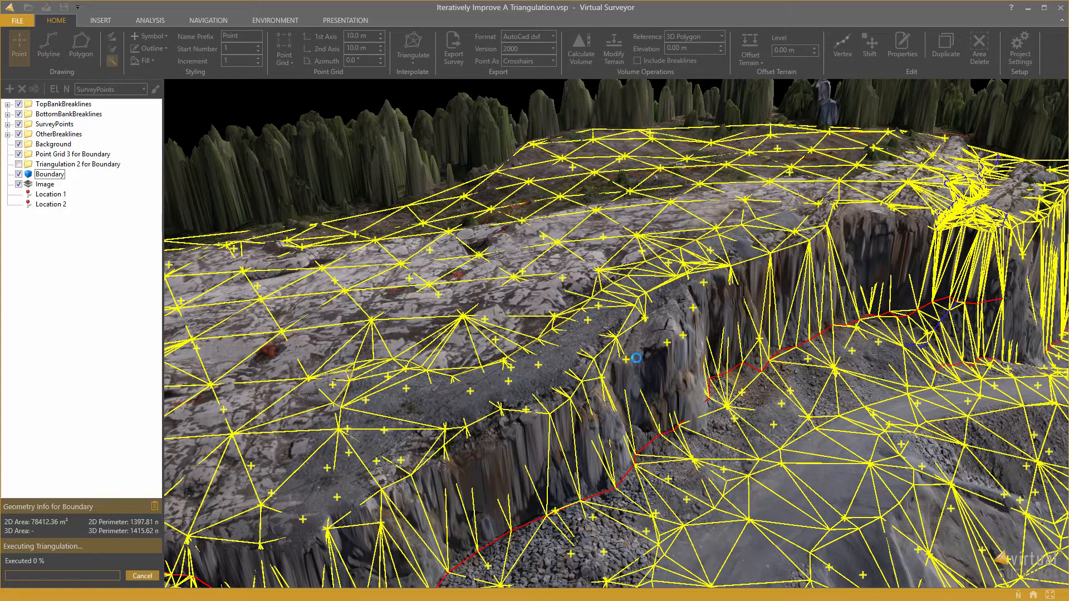
mouse_move(687, 324)
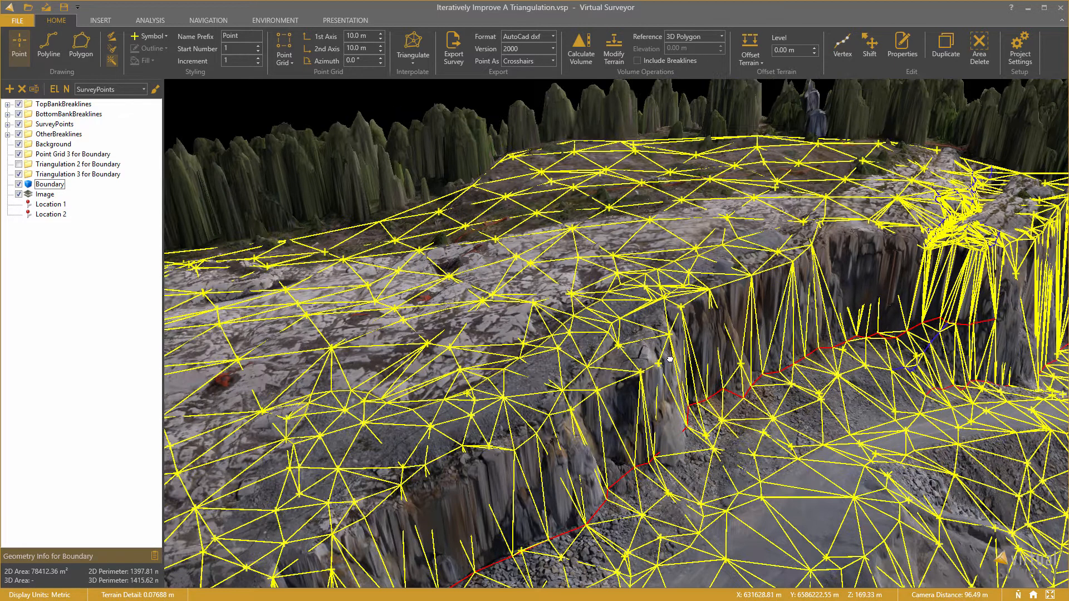
scroll(up, 3)
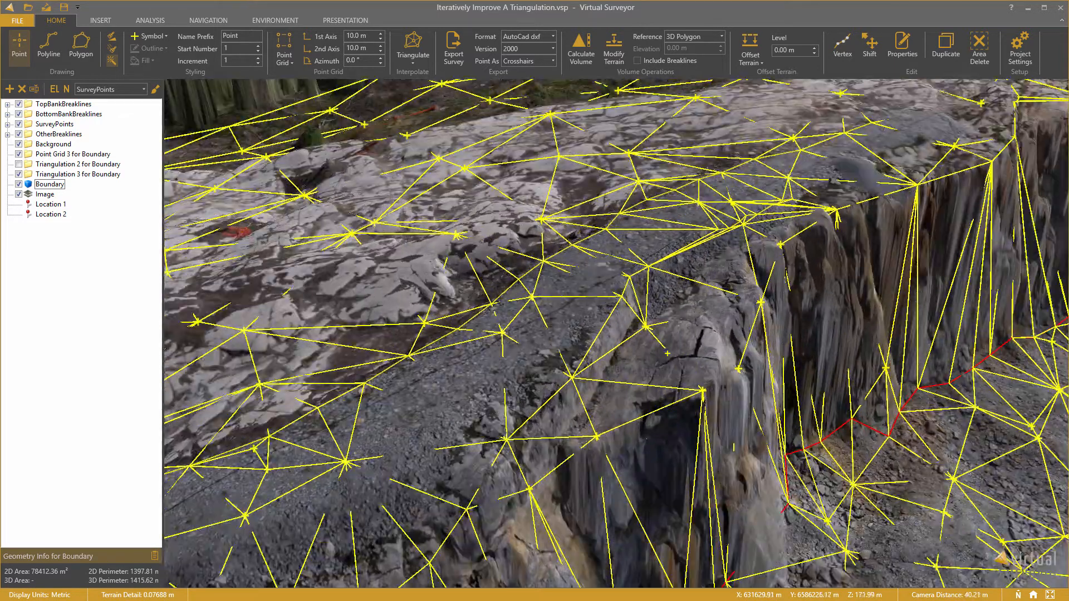